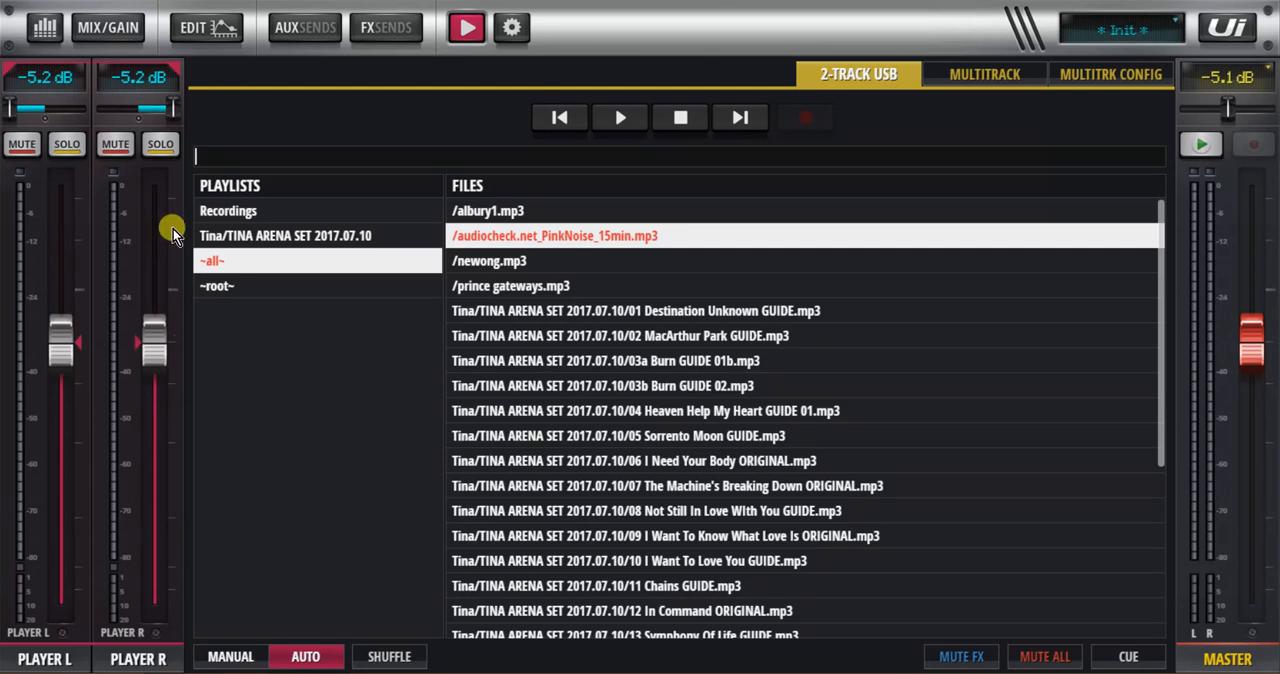
{"action": "mouse_move", "coordinate": [162, 264]}
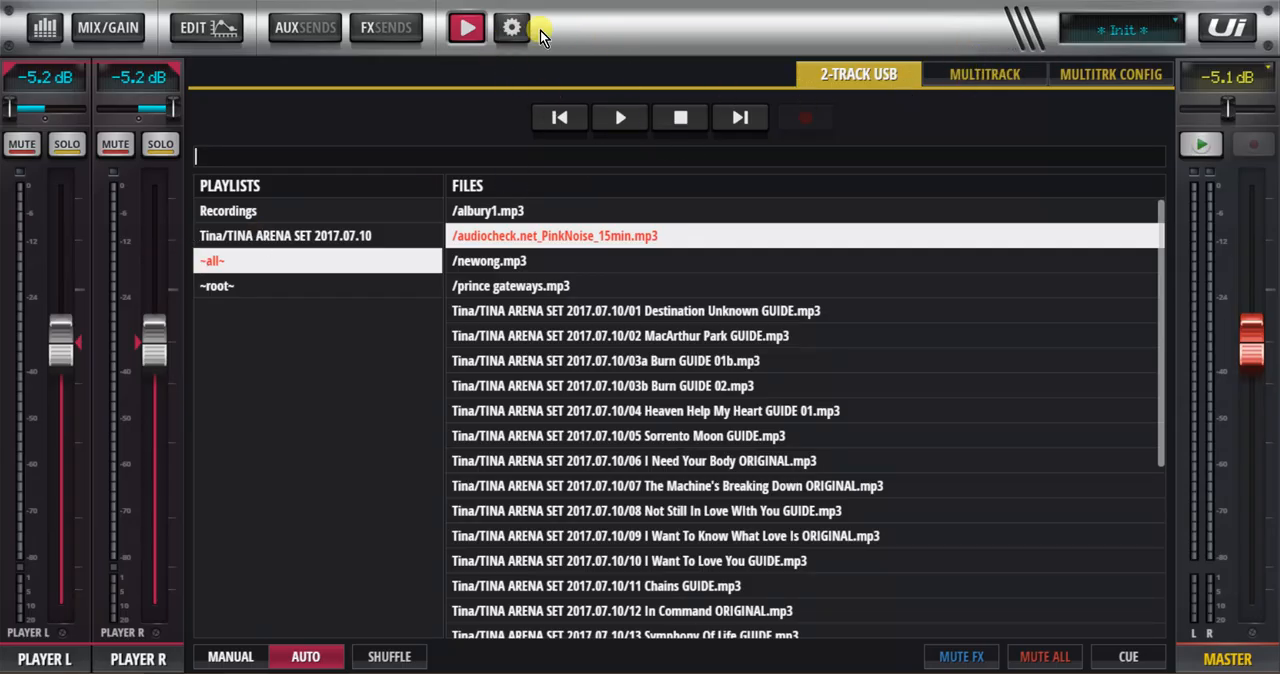
Step: Bring up the mixer's settings pages from the USB player view
{"action": "left_click", "coordinate": [512, 28]}
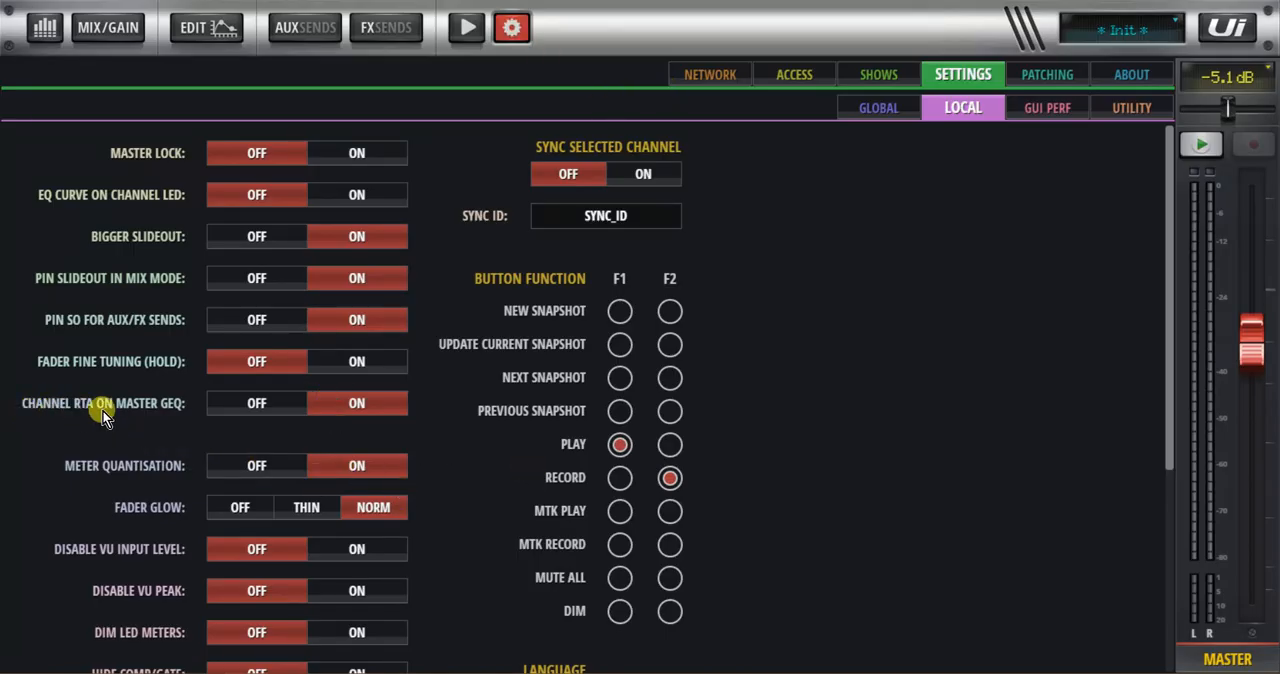
{"action": "mouse_move", "coordinate": [120, 418]}
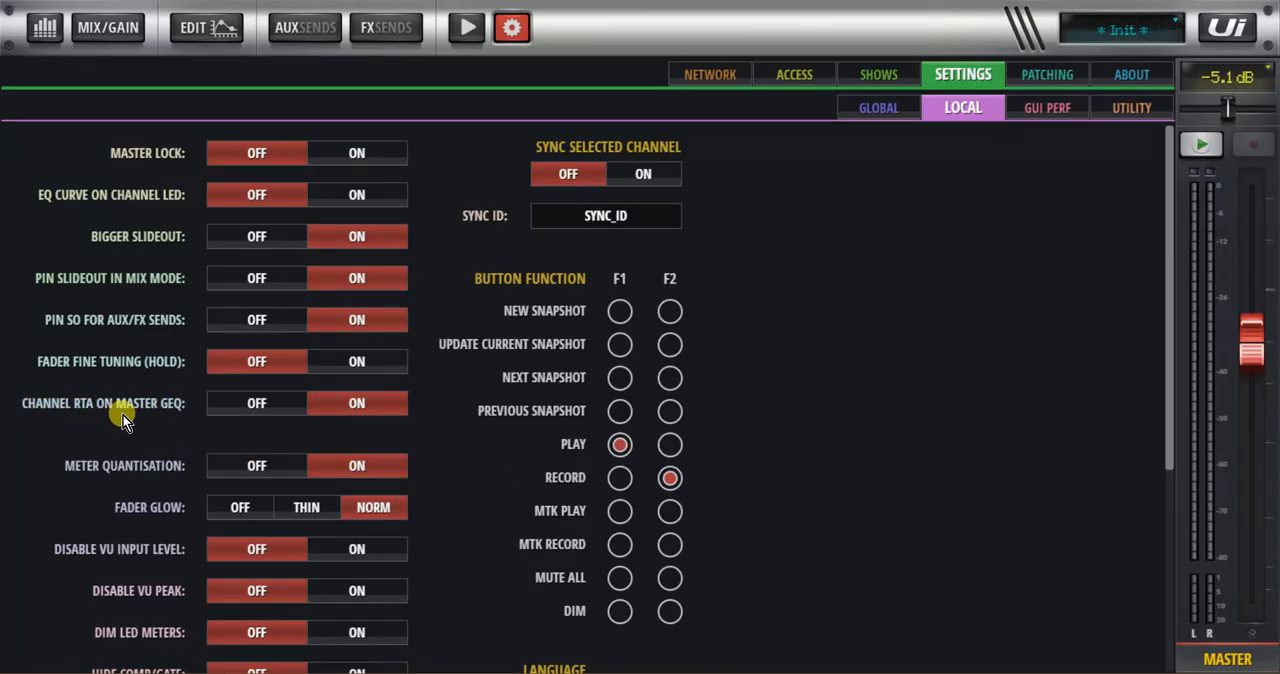
{"action": "mouse_move", "coordinate": [300, 418]}
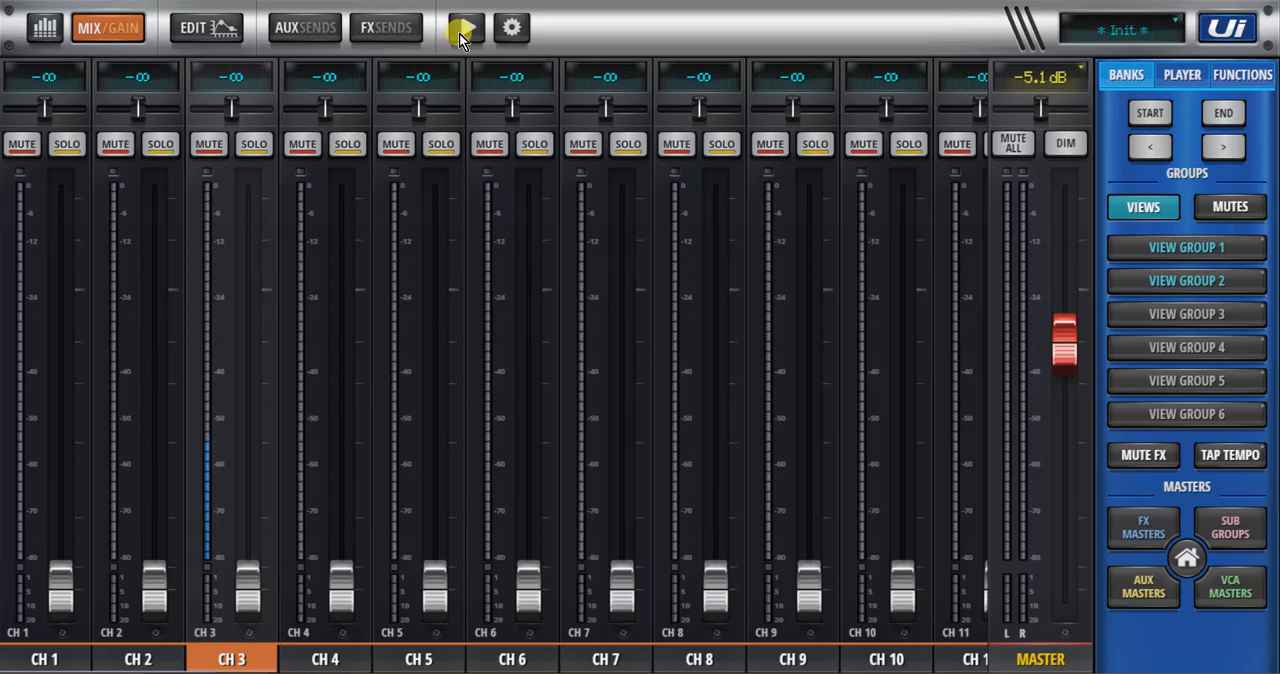
Step: Start the pink noise track in the USB player and return to the channel faders
{"action": "left_click", "coordinate": [464, 28]}
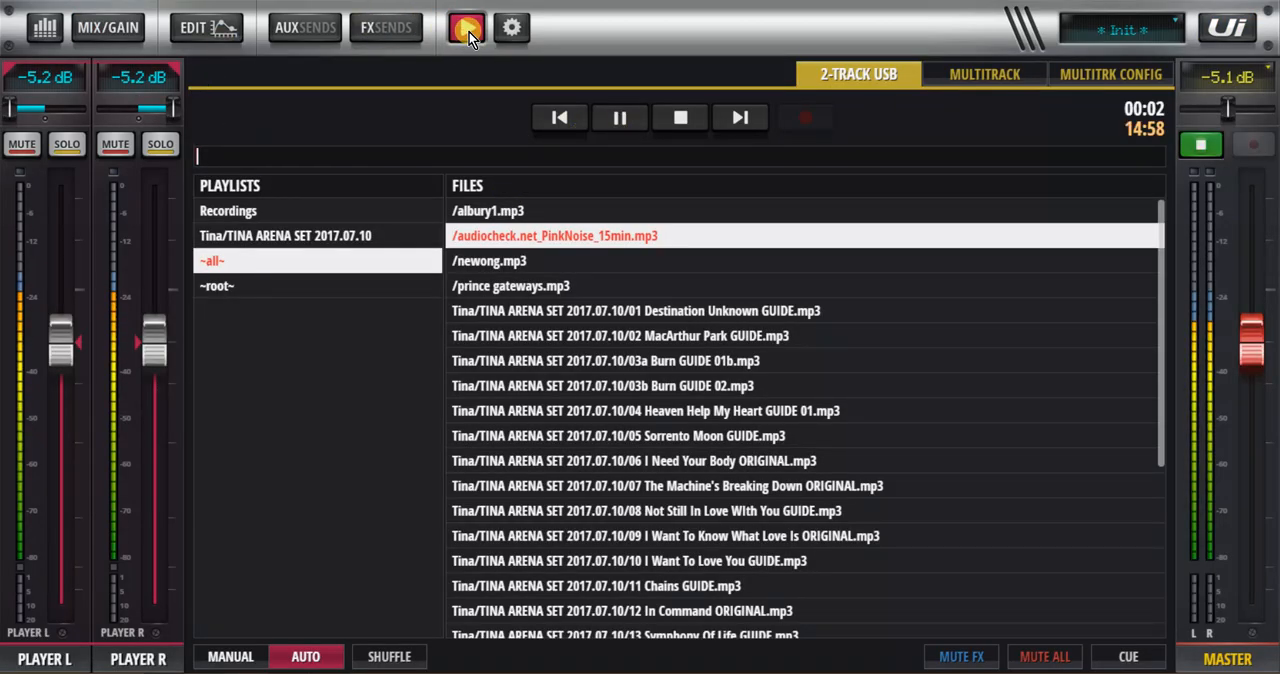
{"action": "left_click", "coordinate": [108, 28]}
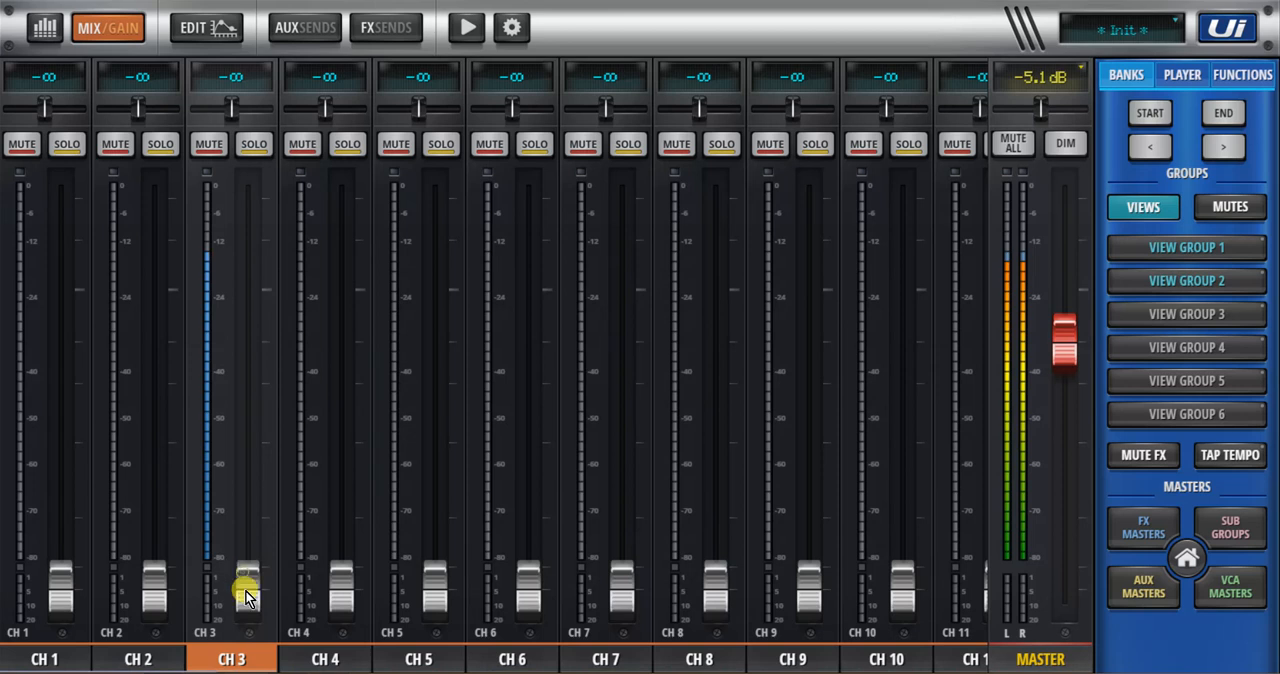
{"action": "left_click_drag", "start_coordinate": [248, 588], "coordinate": [218, 588]}
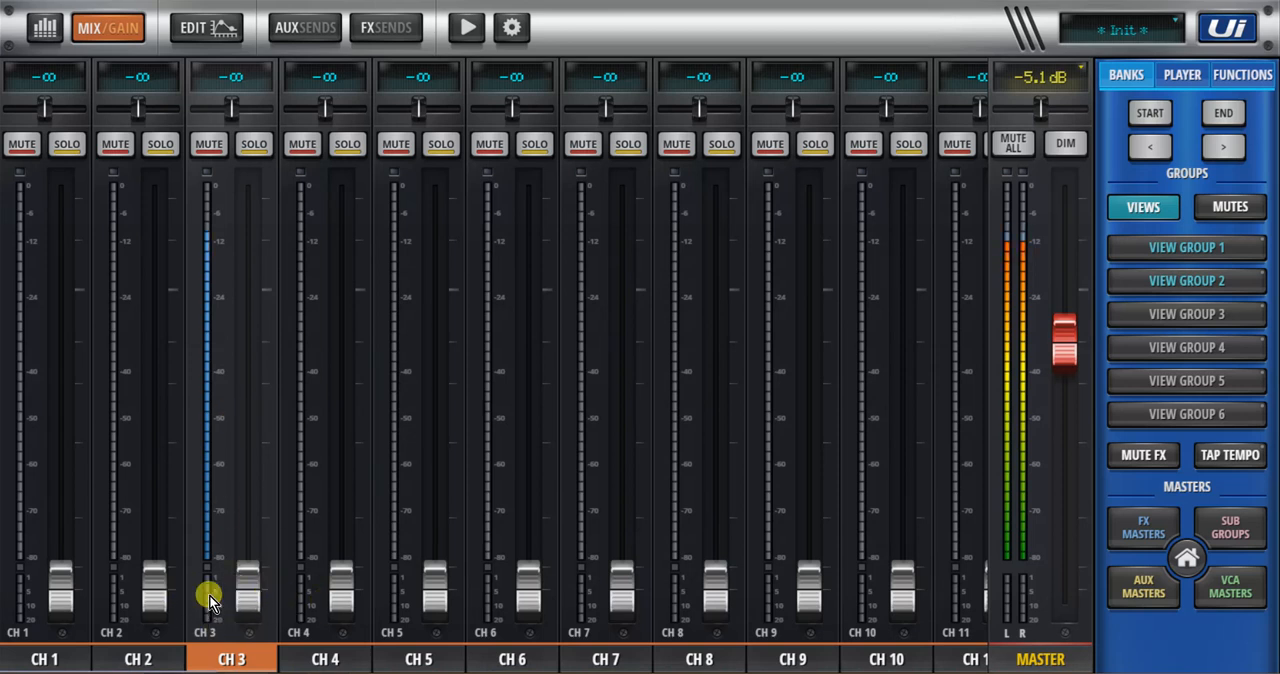
Step: Check CH 3 on the GAIN page, then nudge its fader back on the mixing view
{"action": "left_click", "coordinate": [108, 26]}
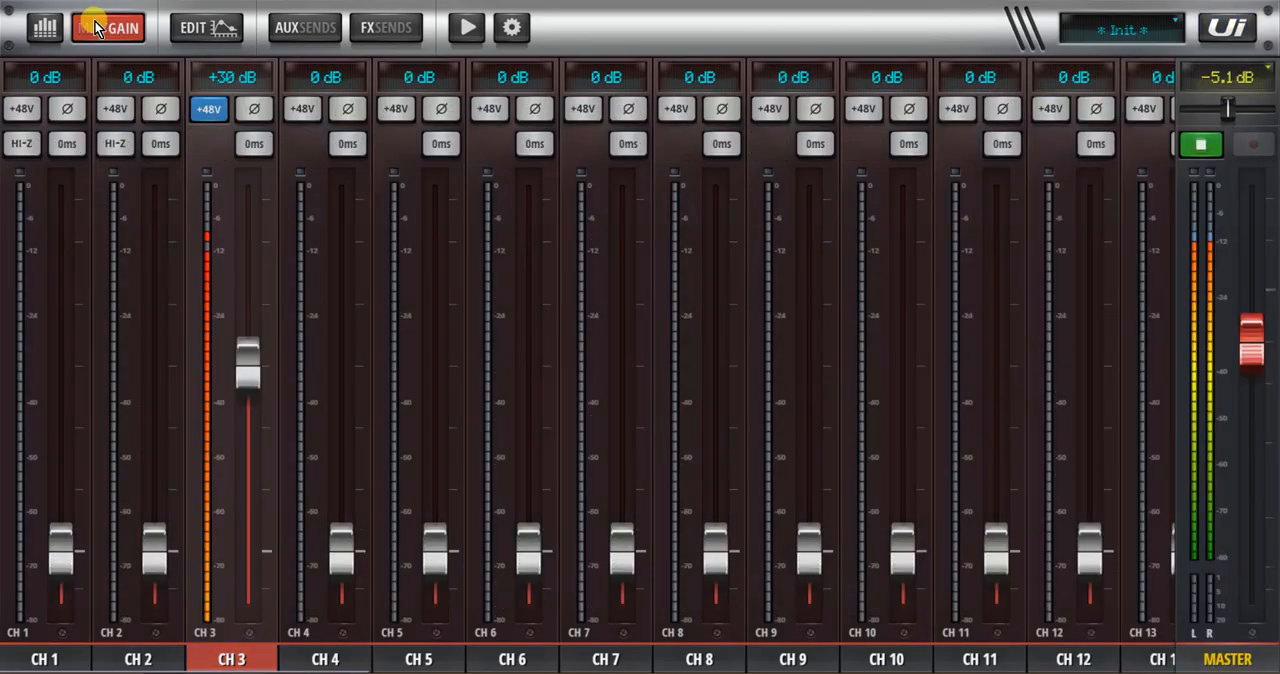
{"action": "left_click", "coordinate": [108, 28]}
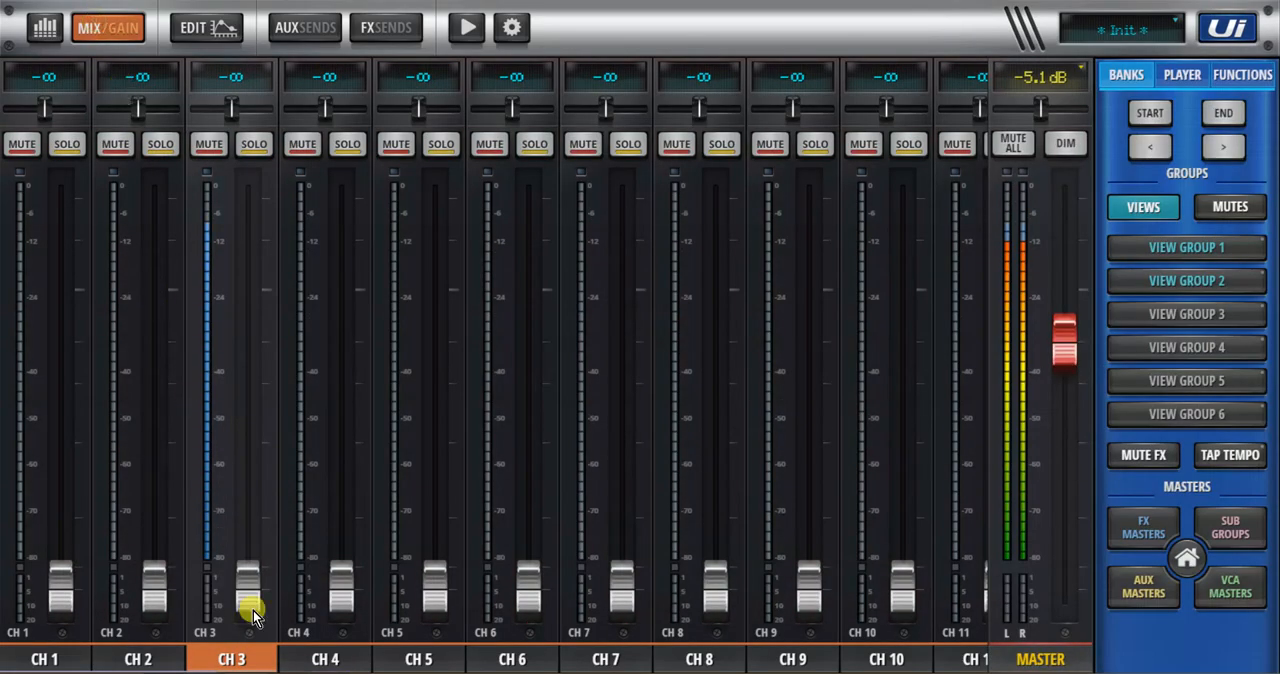
{"action": "left_click_drag", "start_coordinate": [250, 616], "coordinate": [248, 584]}
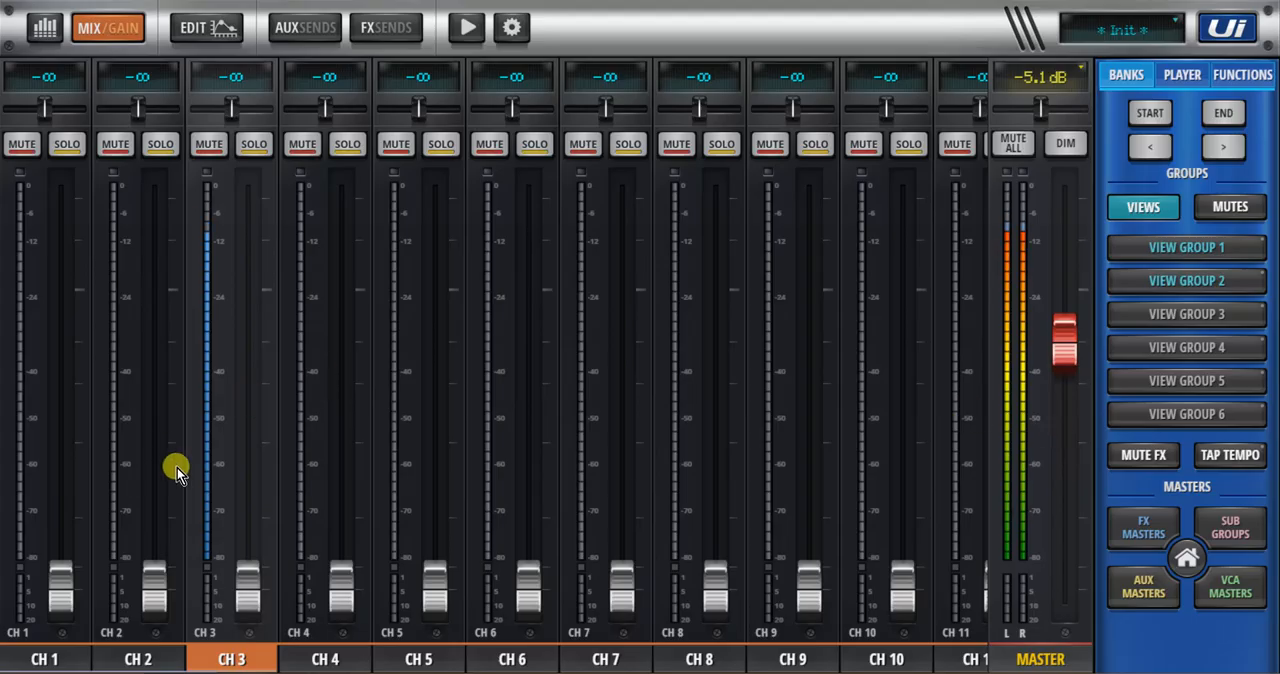
{"action": "mouse_move", "coordinate": [612, 440]}
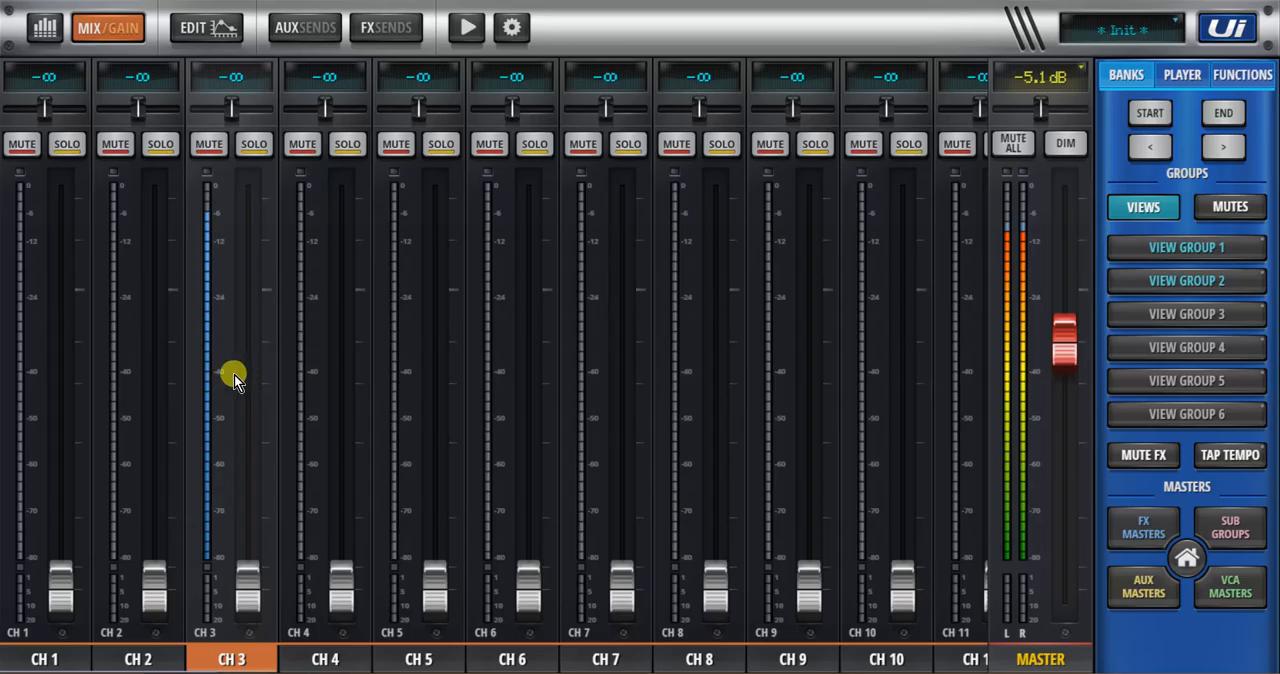
Step: Show channel 3's EQ with the real-time analyser overlaid and held
{"action": "left_click", "coordinate": [192, 28]}
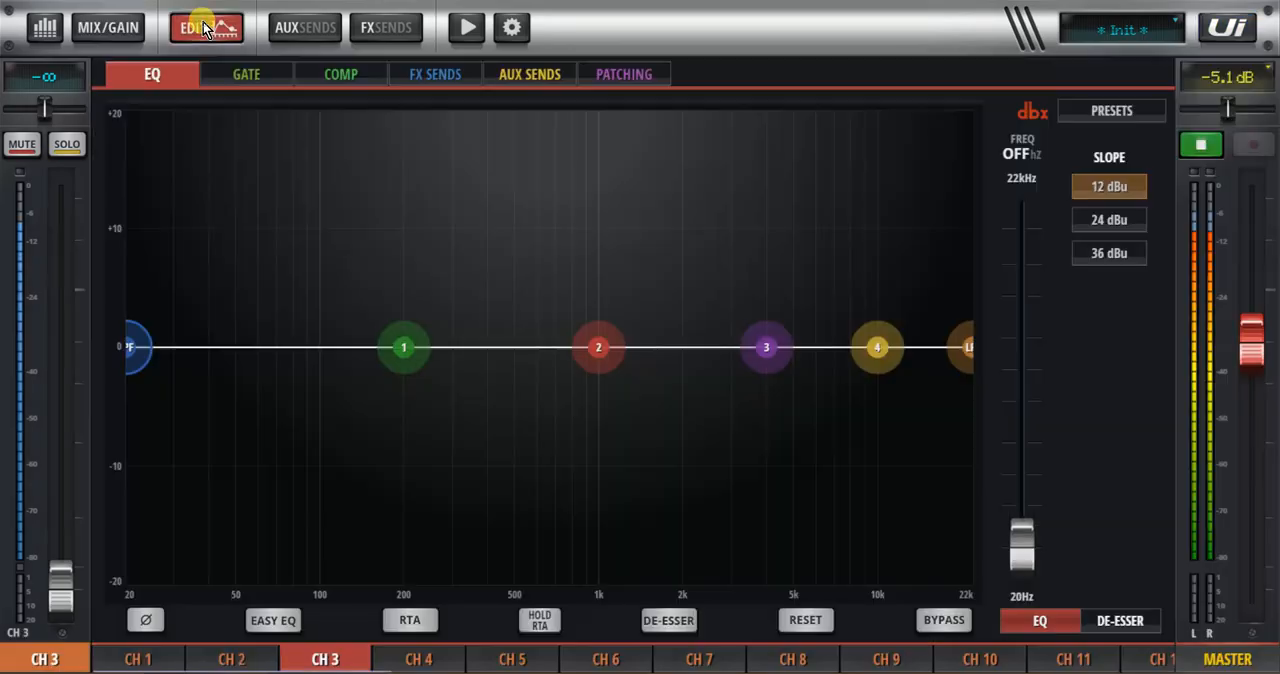
{"action": "left_click", "coordinate": [408, 620]}
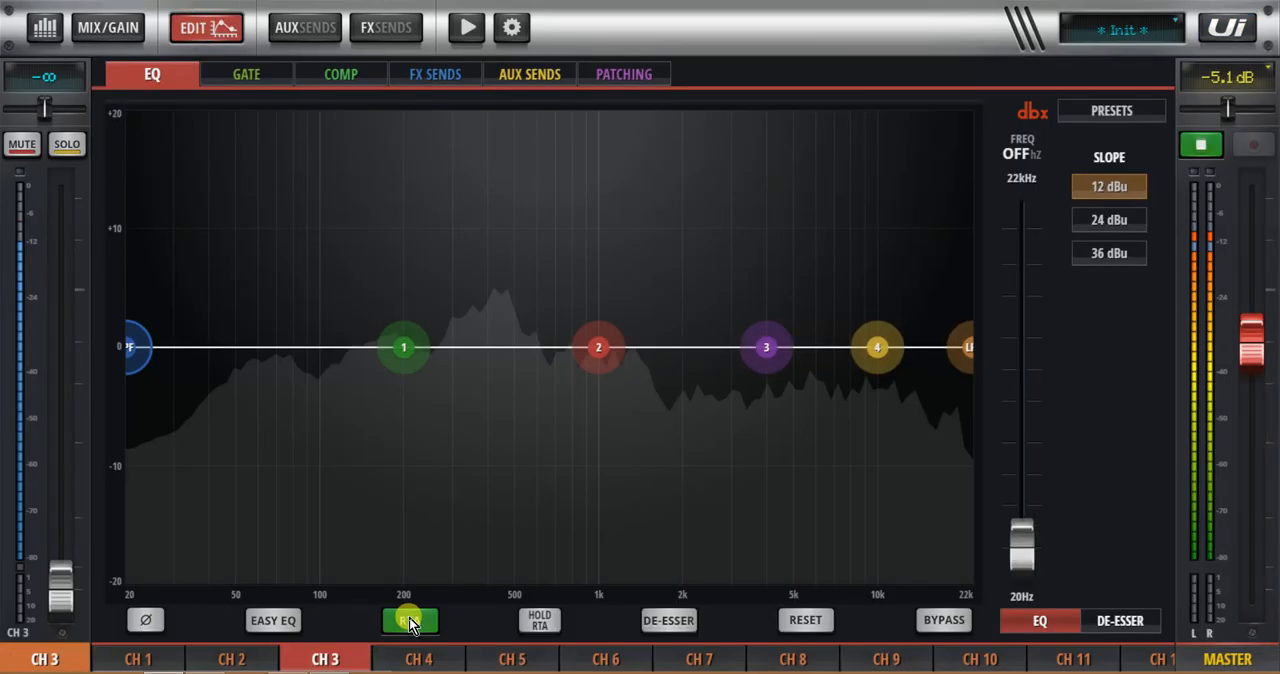
{"action": "left_click", "coordinate": [408, 620]}
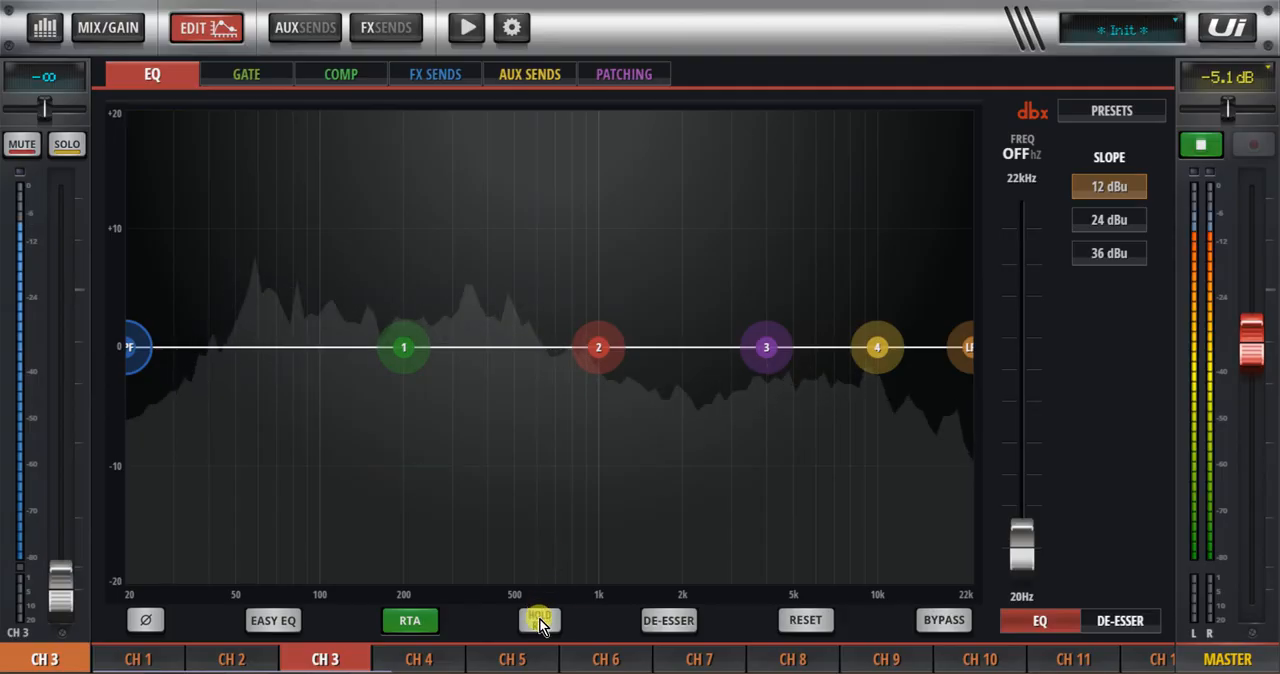
{"action": "left_click", "coordinate": [540, 620]}
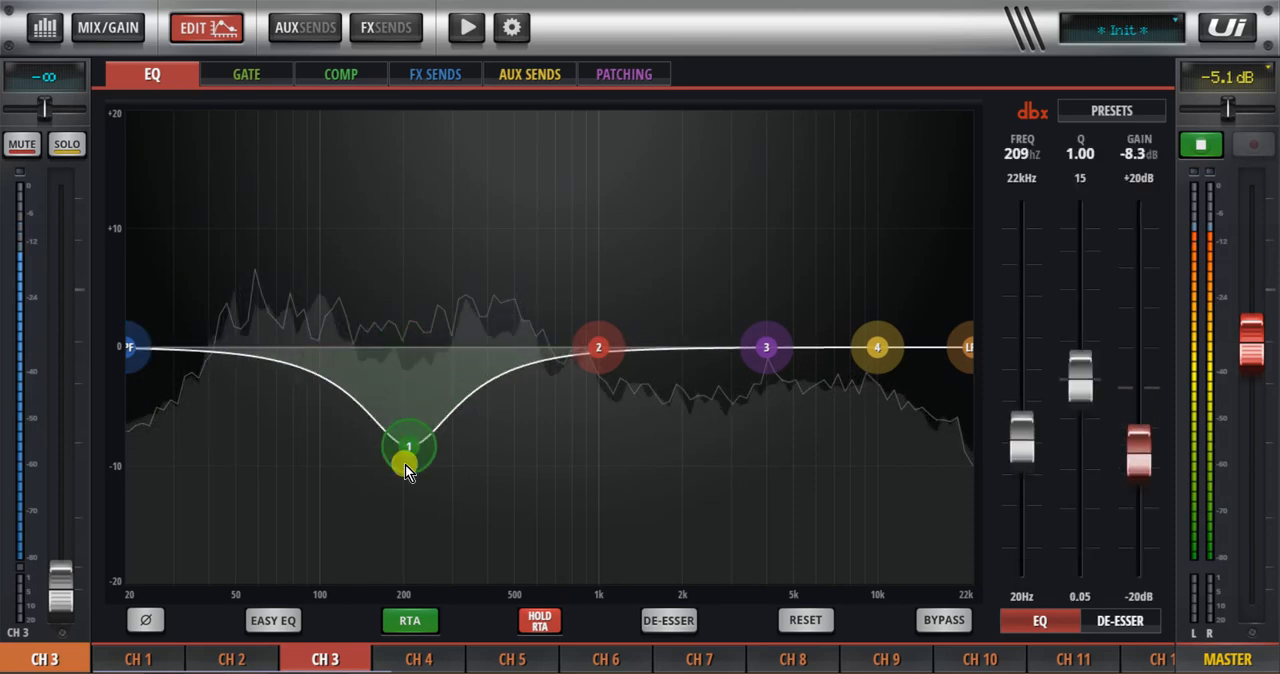
Step: Cut channel 3's EQ band 1 to about -17 dB near 215 Hz
{"action": "left_click_drag", "start_coordinate": [408, 446], "coordinate": [408, 550]}
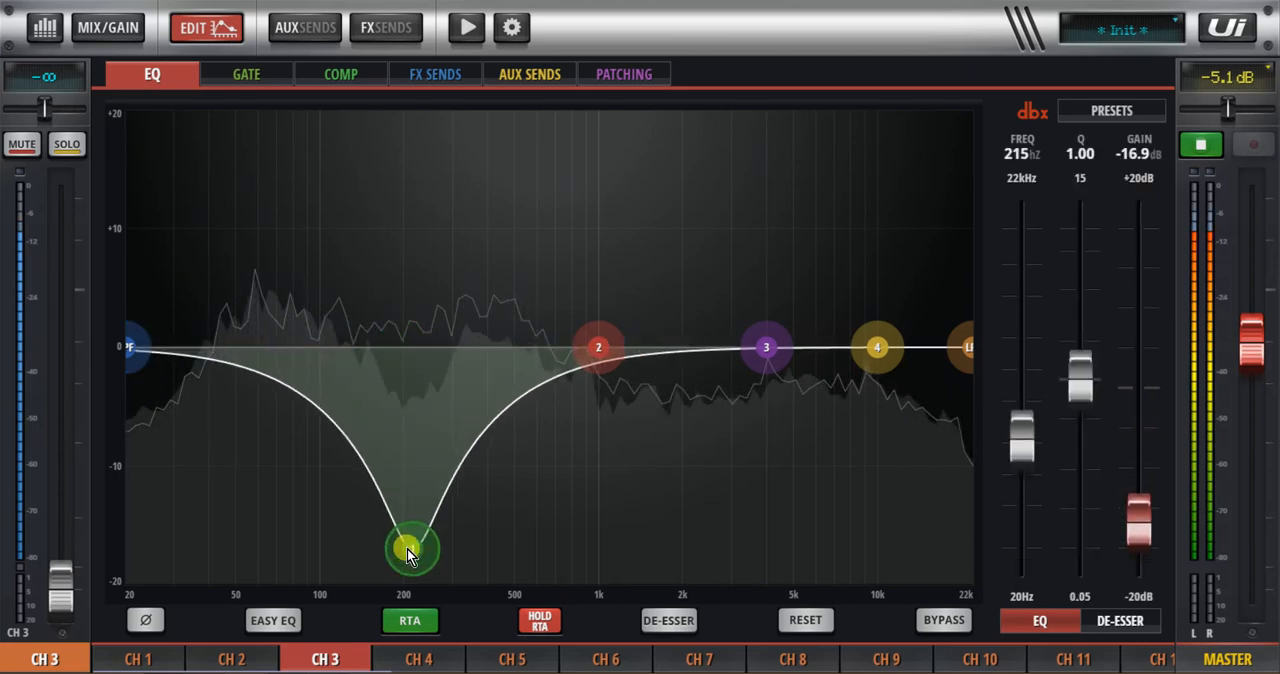
{"action": "left_click_drag", "start_coordinate": [408, 550], "coordinate": [398, 410]}
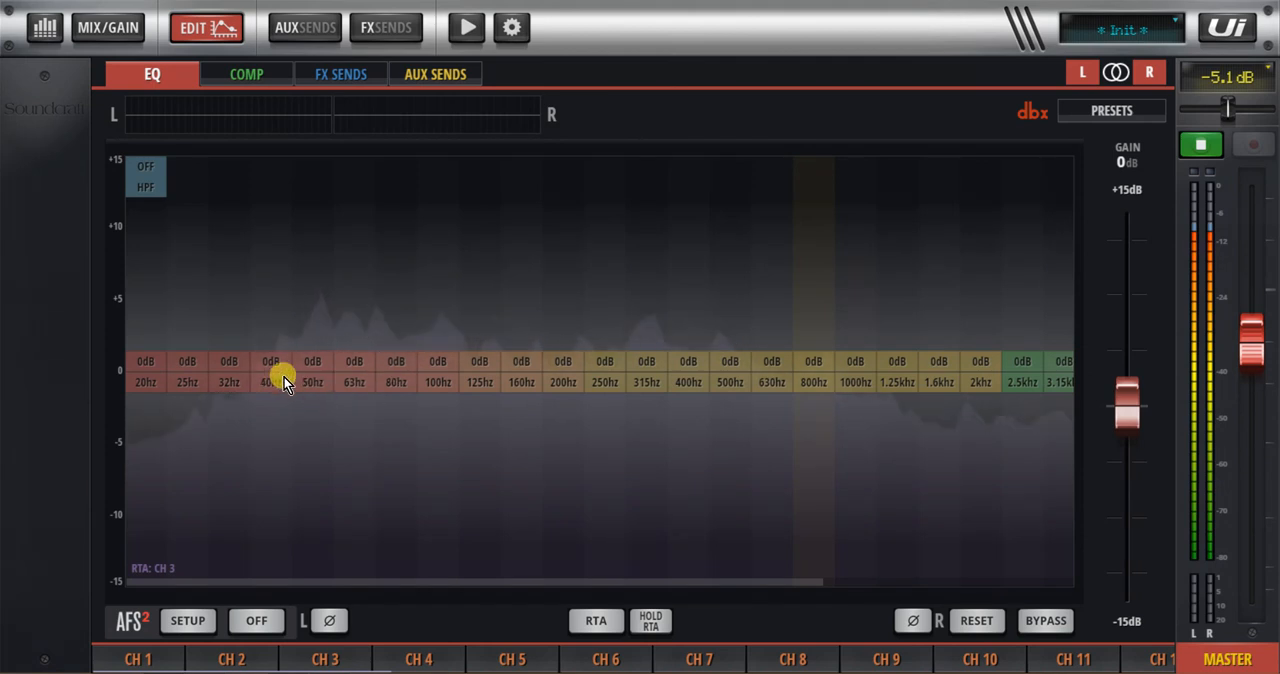
Step: Pull down the master graphic EQ bands from 40 Hz through 800 Hz
{"action": "left_click_drag", "start_coordinate": [284, 384], "coordinate": [330, 480]}
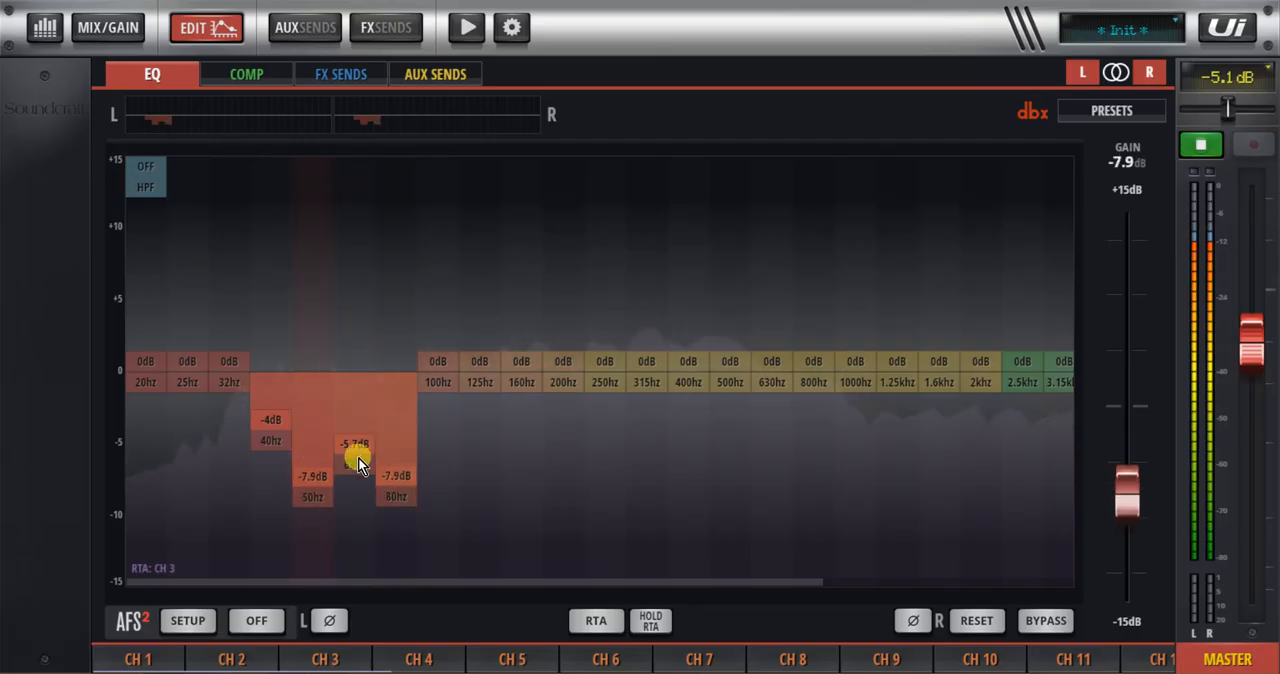
{"action": "left_click_drag", "start_coordinate": [352, 450], "coordinate": [354, 466]}
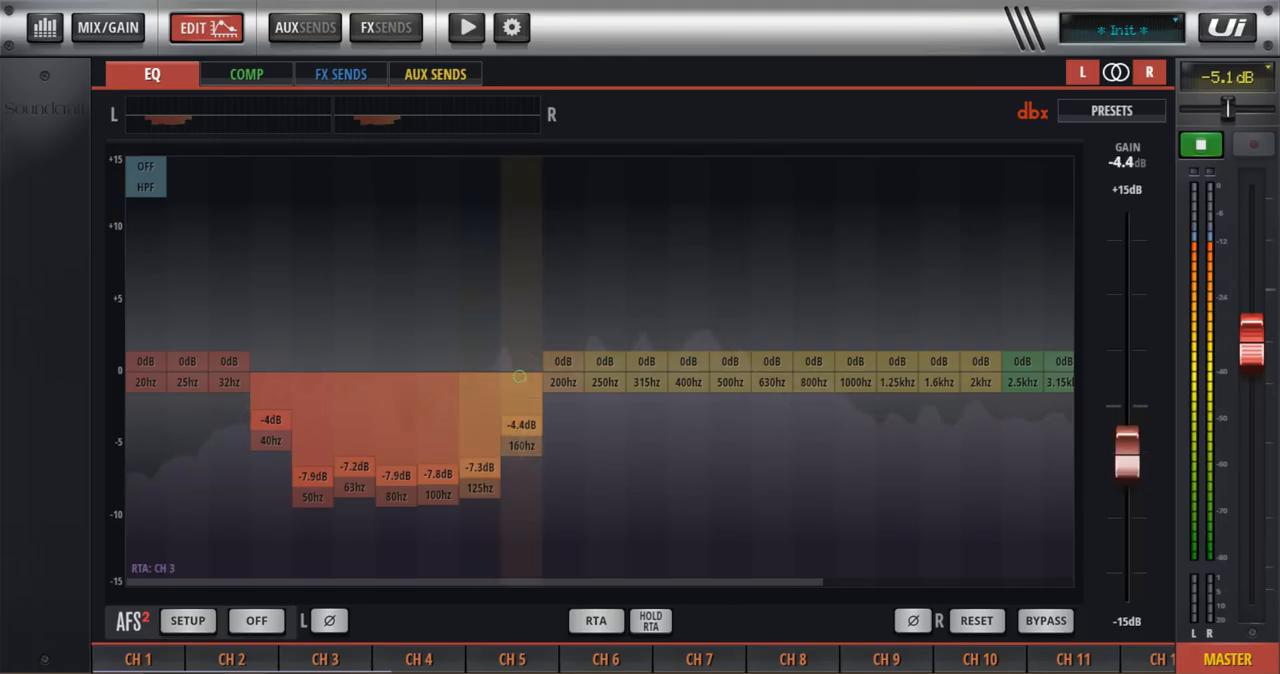
{"action": "left_click_drag", "start_coordinate": [520, 378], "coordinate": [644, 374]}
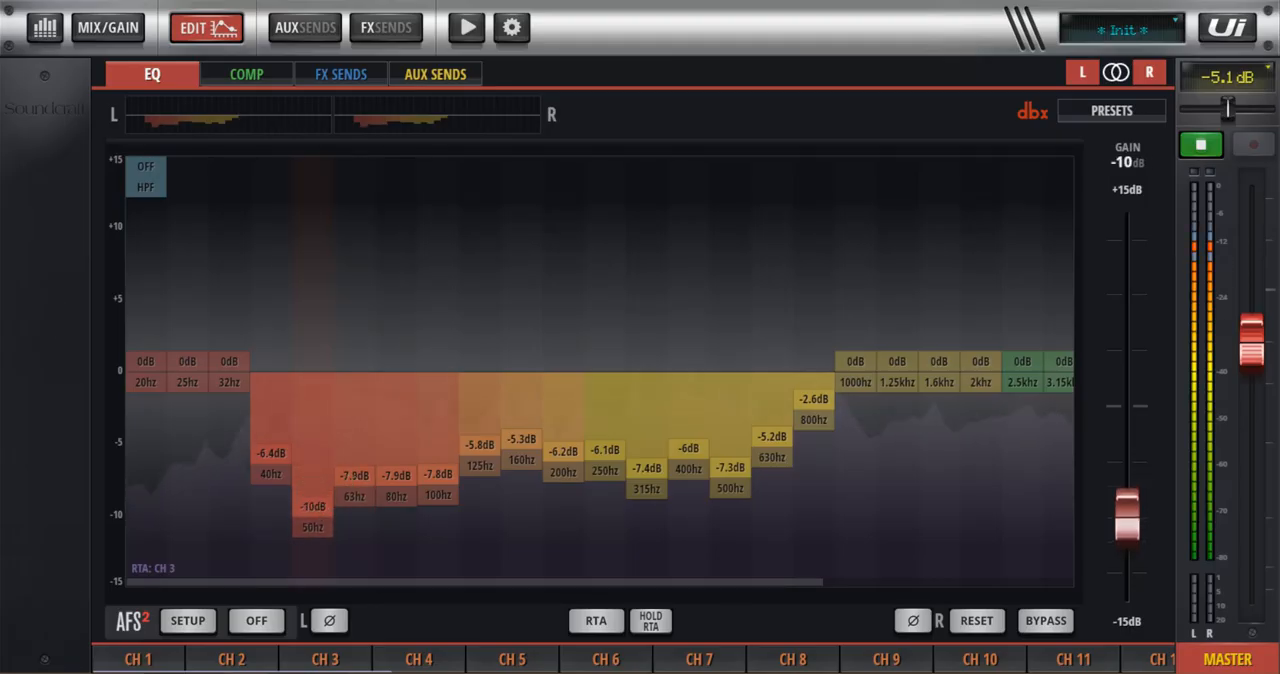
Step: Deepen the cuts to about -10.5 dB at 50 Hz and -9.7 dB at 400 Hz
{"action": "left_click_drag", "start_coordinate": [354, 476], "coordinate": [364, 500]}
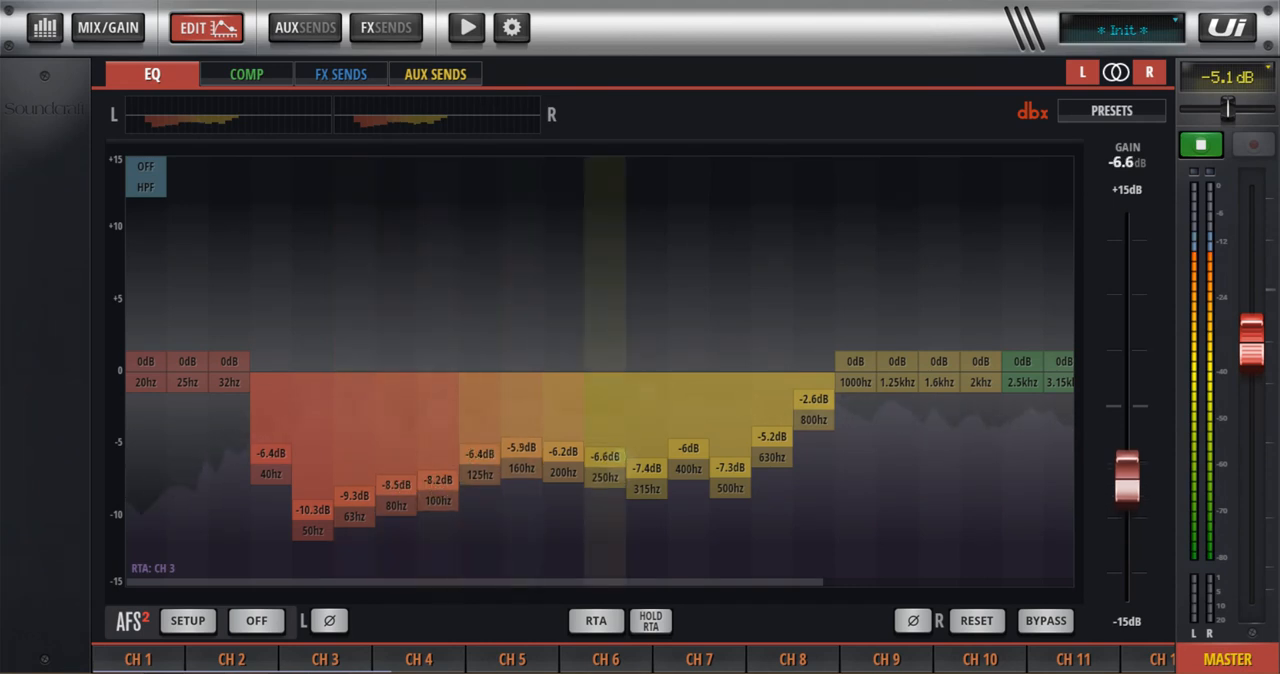
{"action": "left_click_drag", "start_coordinate": [688, 460], "coordinate": [688, 500]}
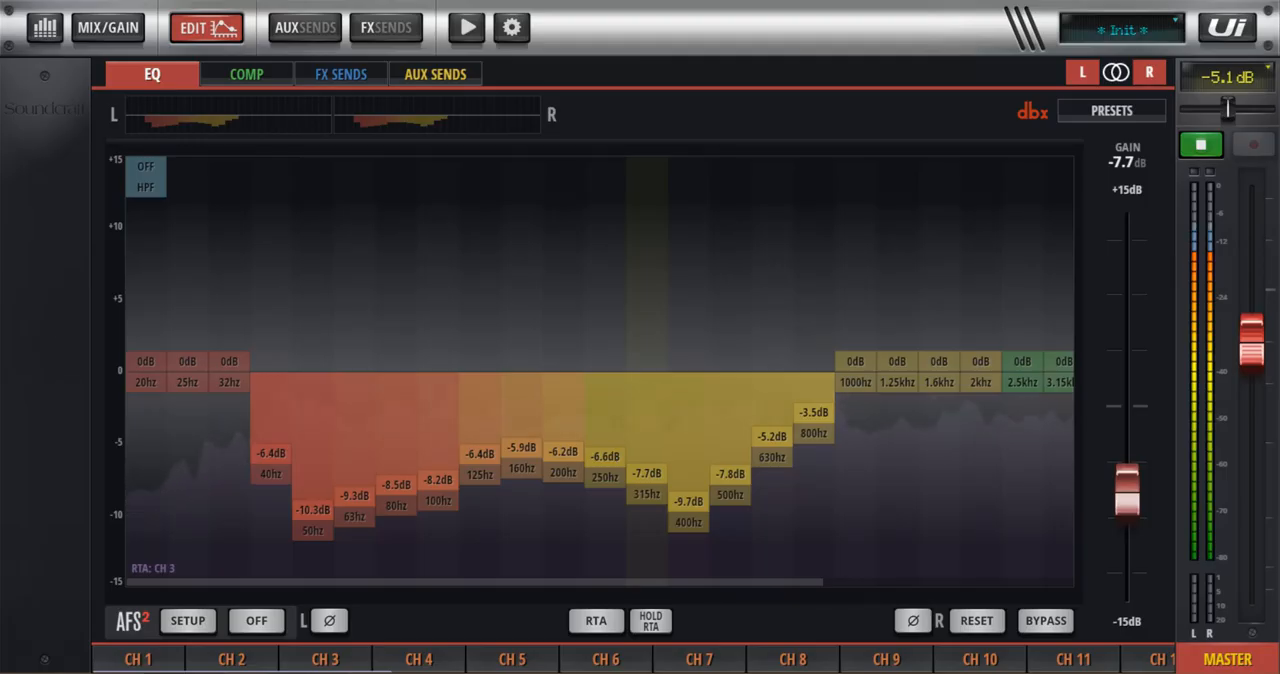
{"action": "left_click", "coordinate": [324, 658]}
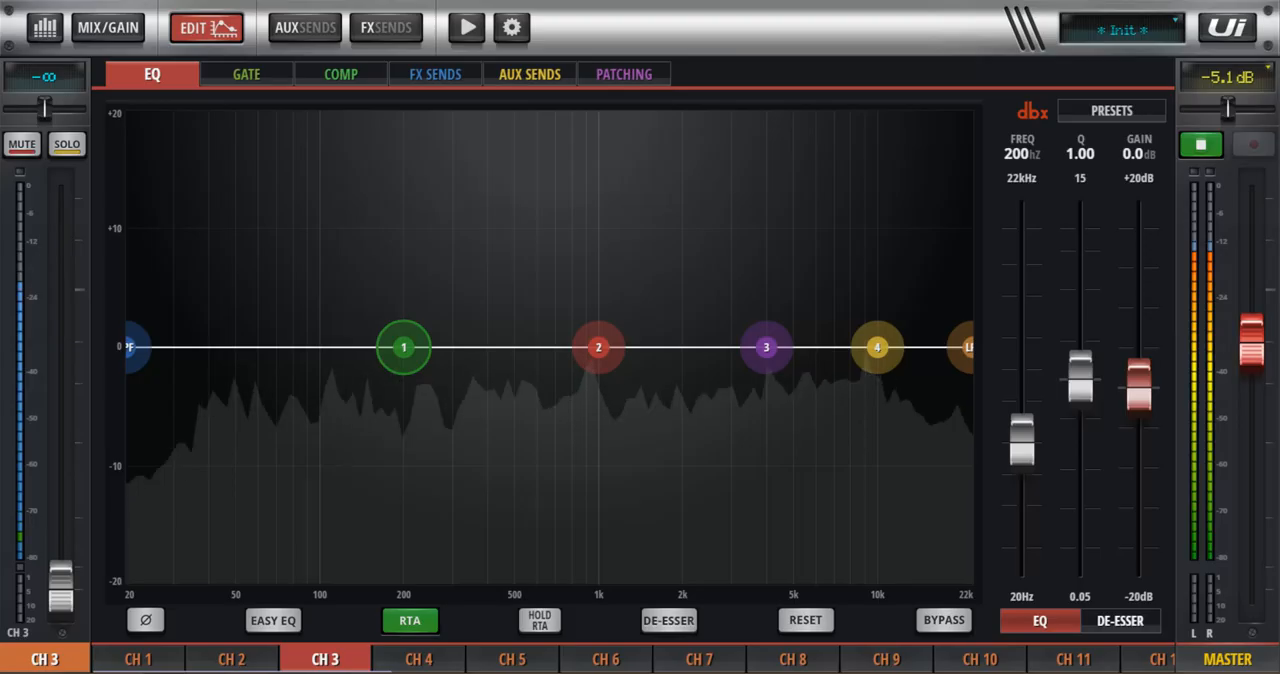
Step: Visit the Local settings page and return to the master graphic EQ
{"action": "left_click", "coordinate": [512, 28]}
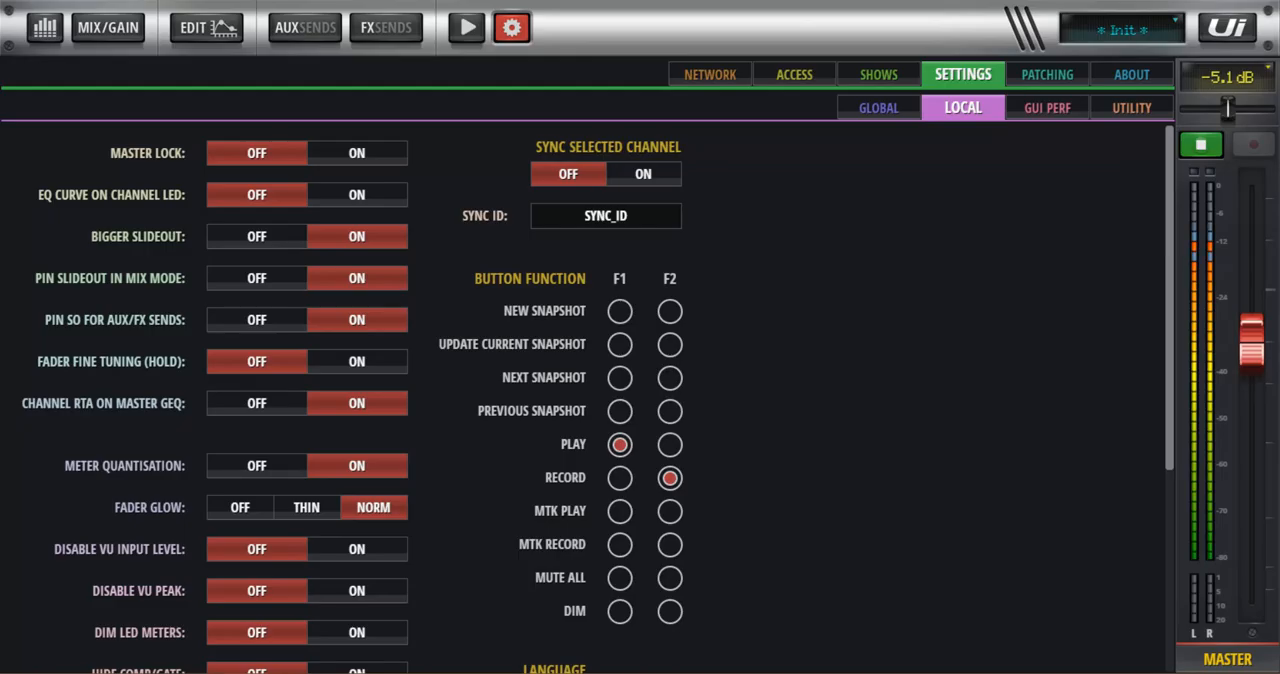
{"action": "left_click", "coordinate": [204, 28]}
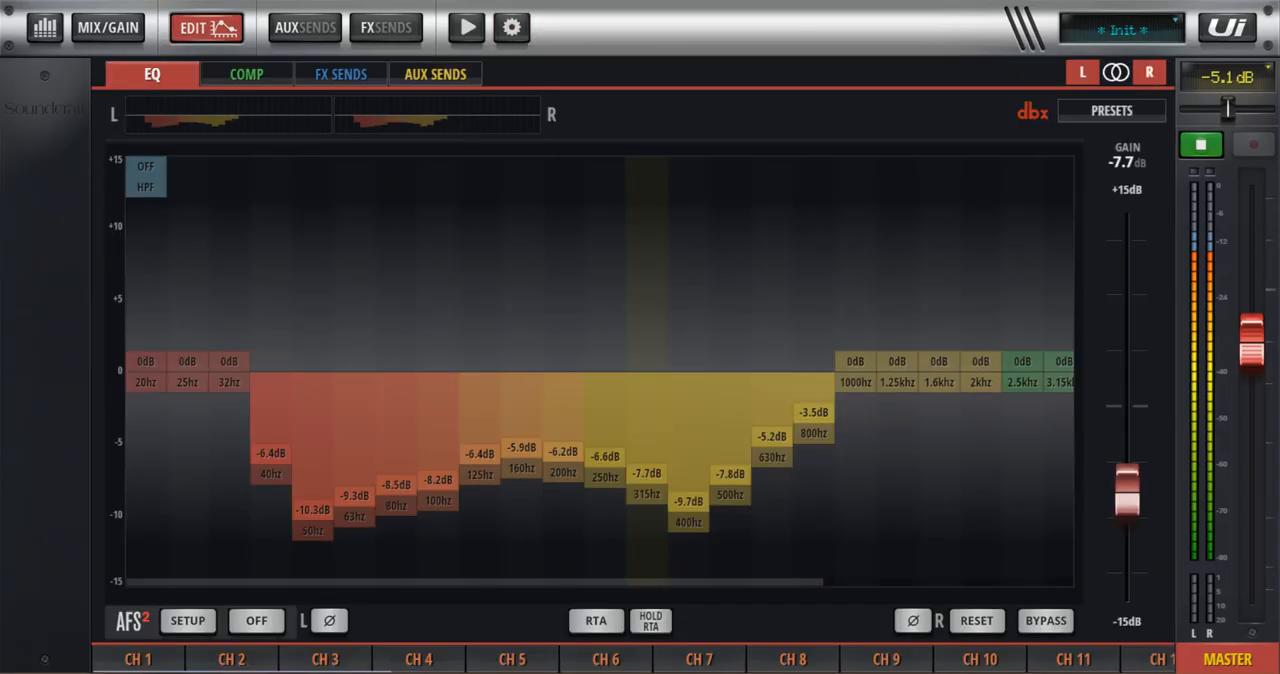
Step: Toggle the analyser on the master EQ and glance at channel 3's EQ before returning
{"action": "left_click", "coordinate": [596, 620]}
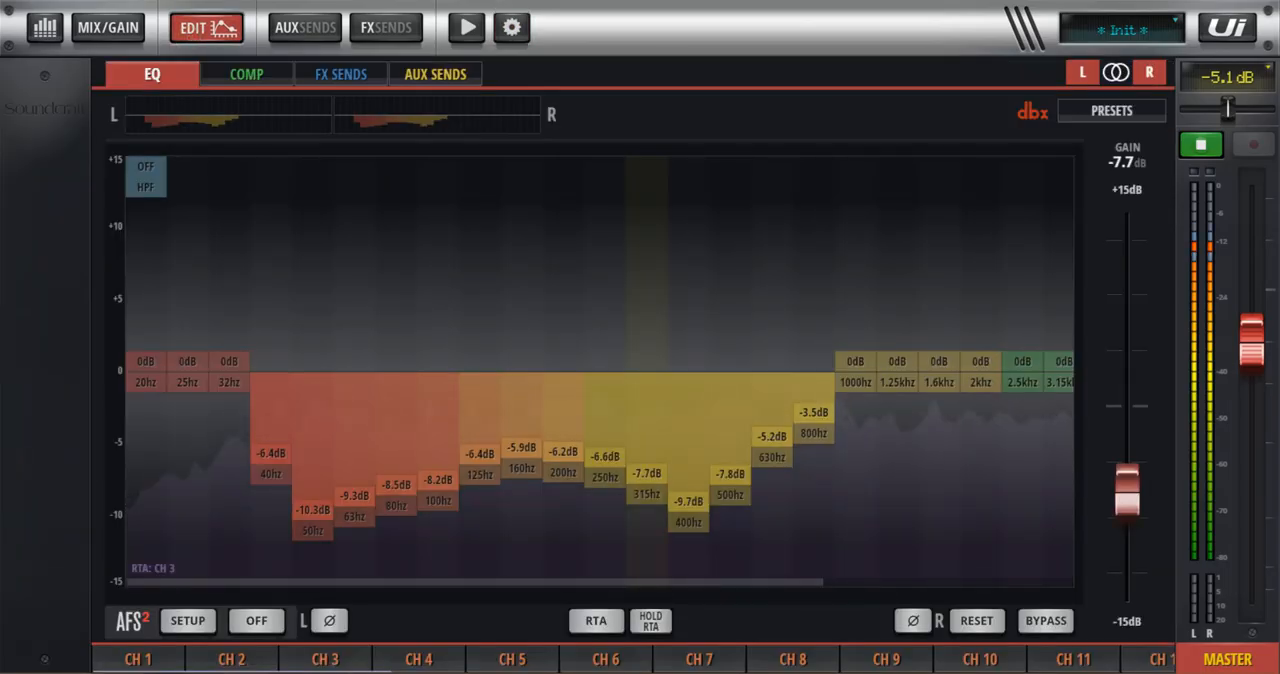
{"action": "left_click", "coordinate": [596, 620]}
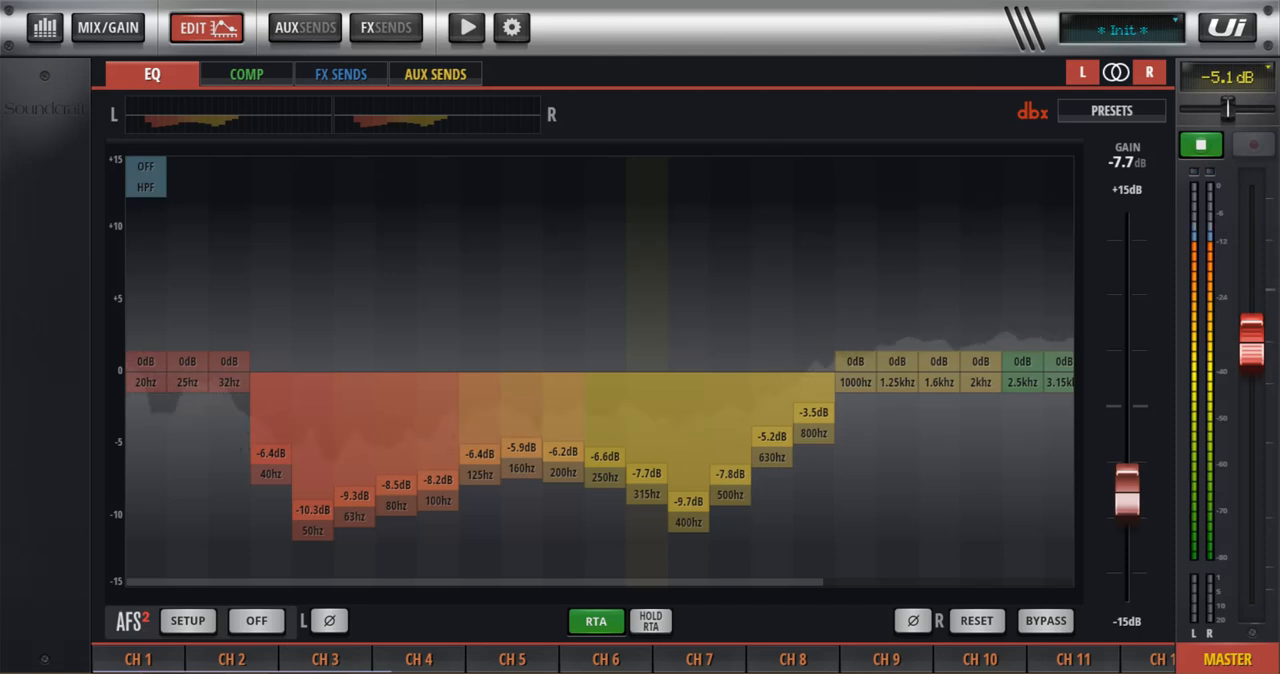
{"action": "left_click", "coordinate": [596, 620]}
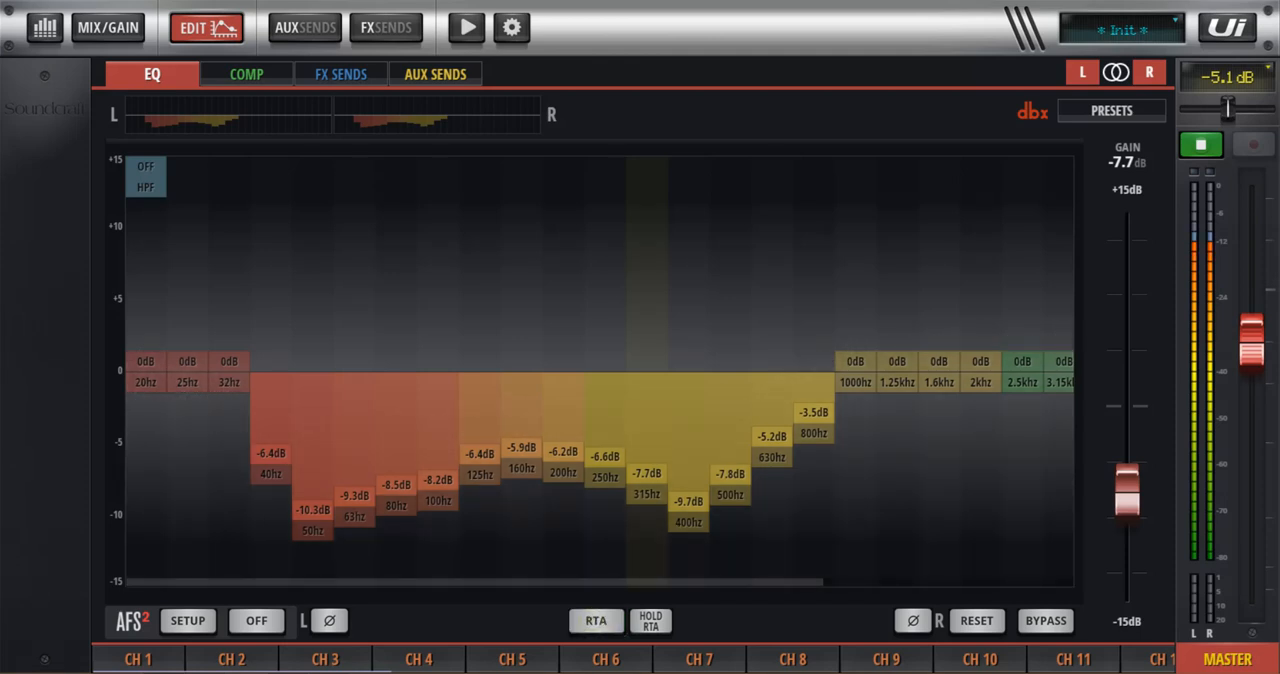
{"action": "left_click", "coordinate": [324, 658]}
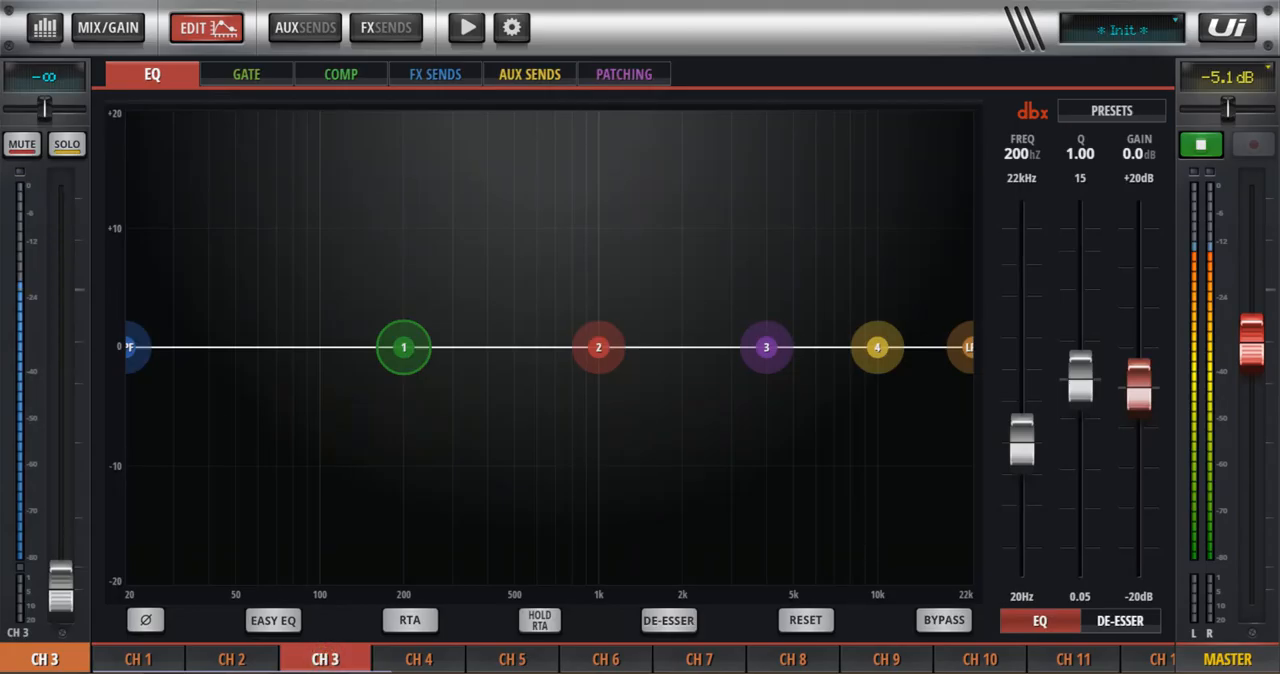
{"action": "left_click", "coordinate": [408, 620]}
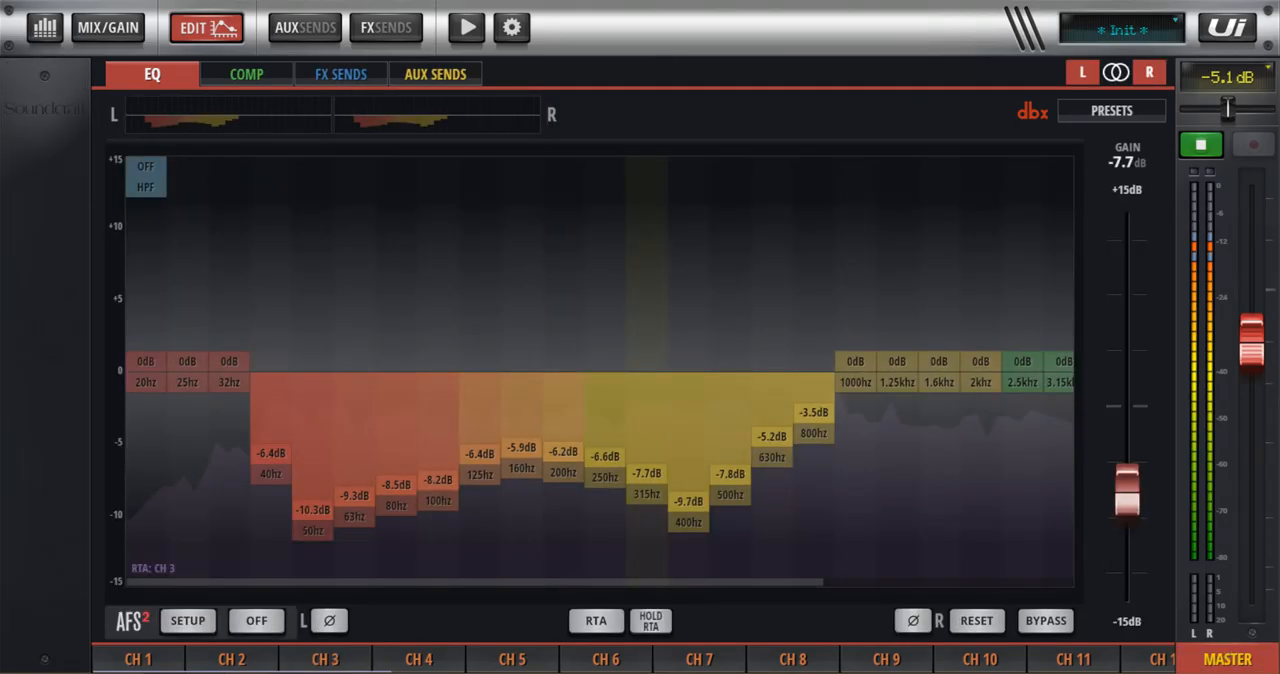
Step: Hold a frozen analyser trace and run the live RTA alongside it over the master cuts
{"action": "left_click", "coordinate": [652, 620]}
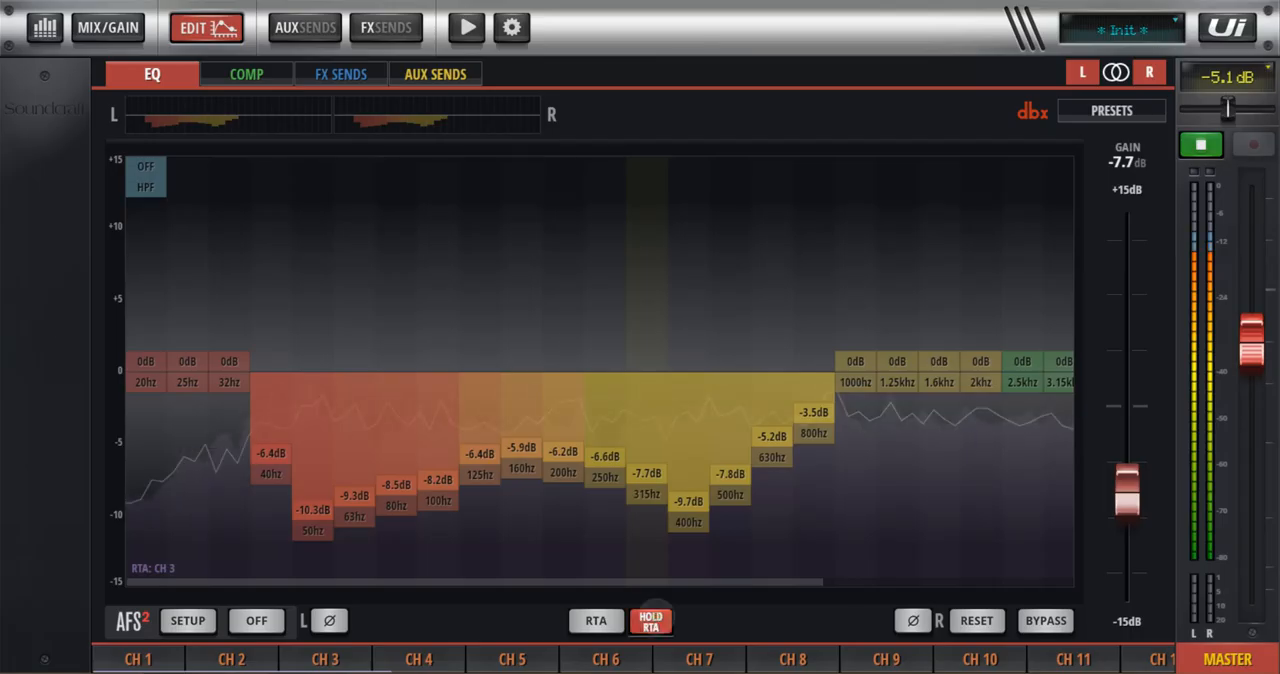
{"action": "left_click", "coordinate": [596, 620]}
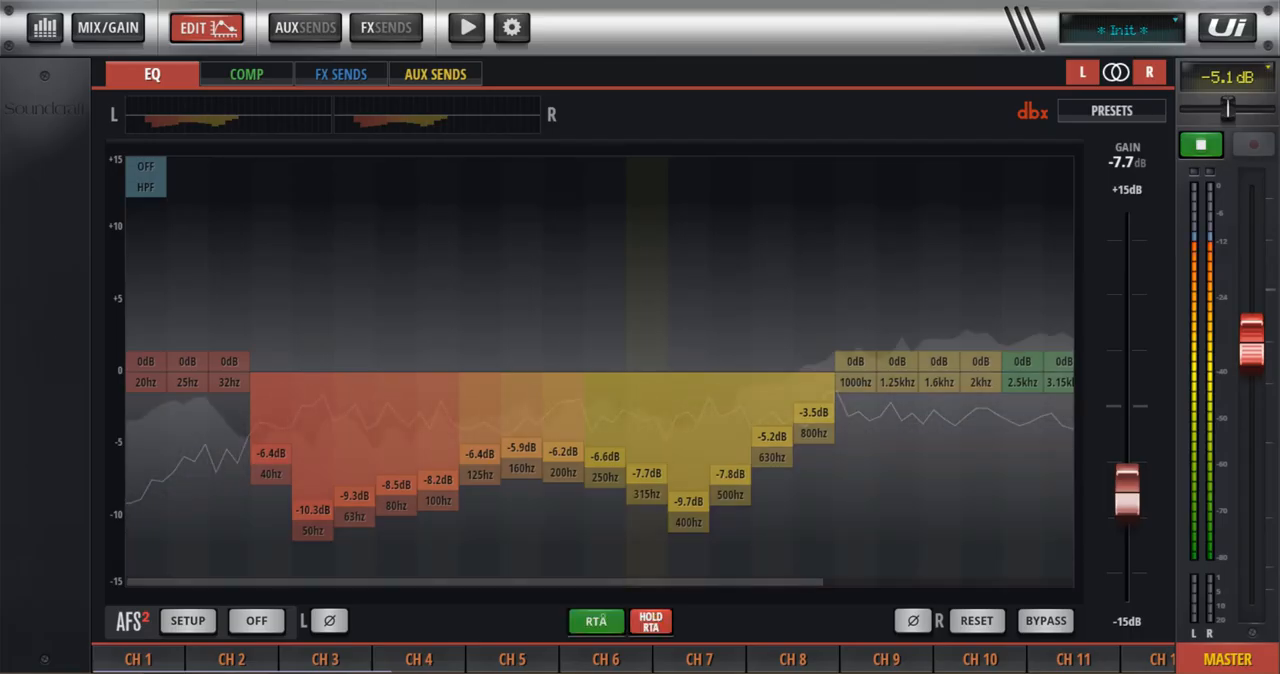